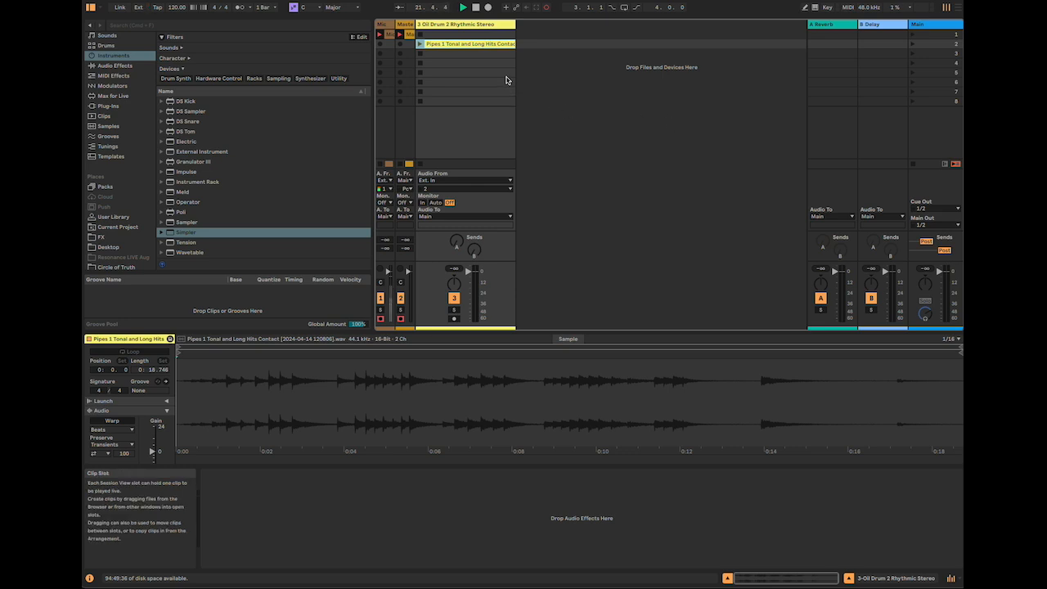
# Load the Pipes 1 Tonal and Long Hits sample into Simpler and switch to slicing mode.
pyautogui.click(466, 43)
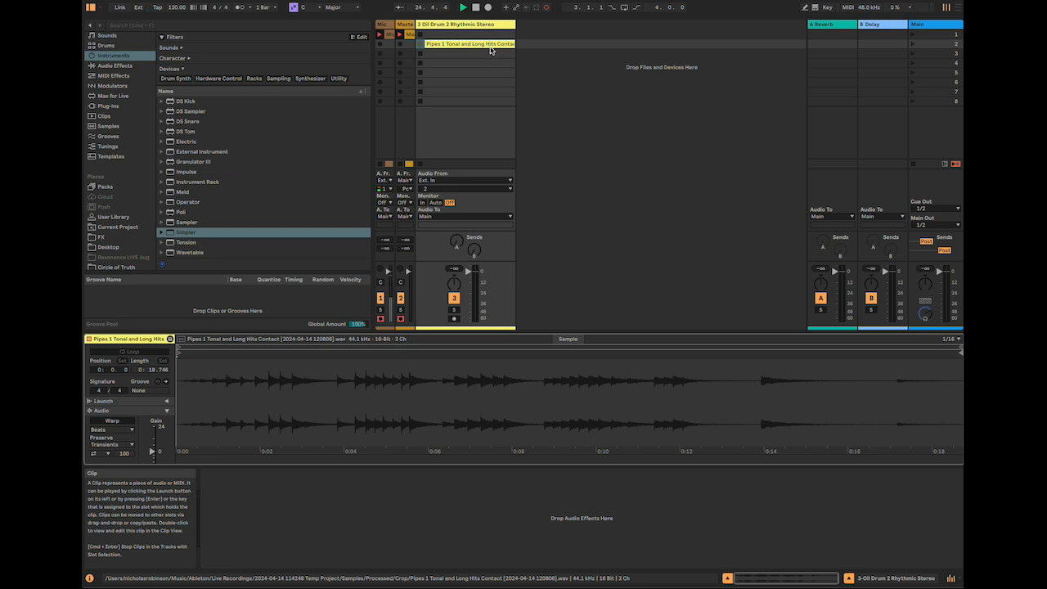
pyautogui.moveTo(423, 53)
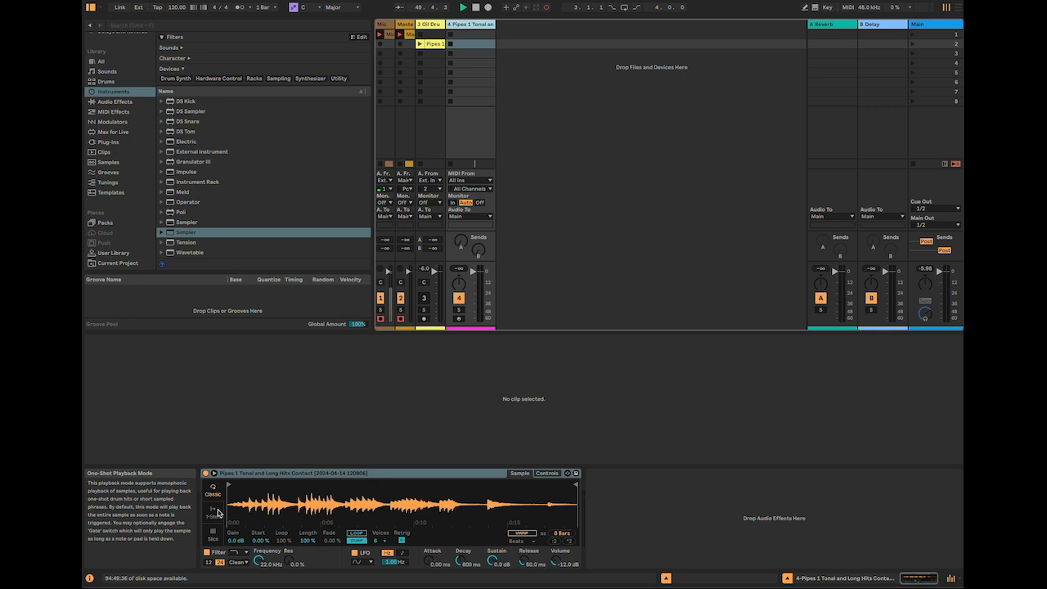
pyautogui.click(213, 523)
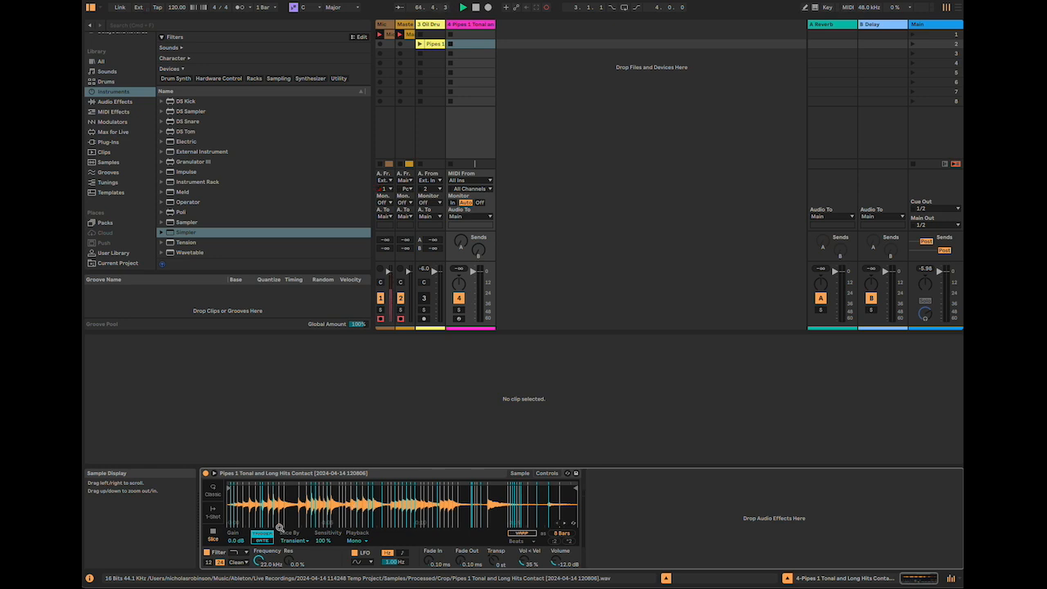
# Try Slice By Beat, Region and Manual, then return to Transient slicing.
pyautogui.click(295, 540)
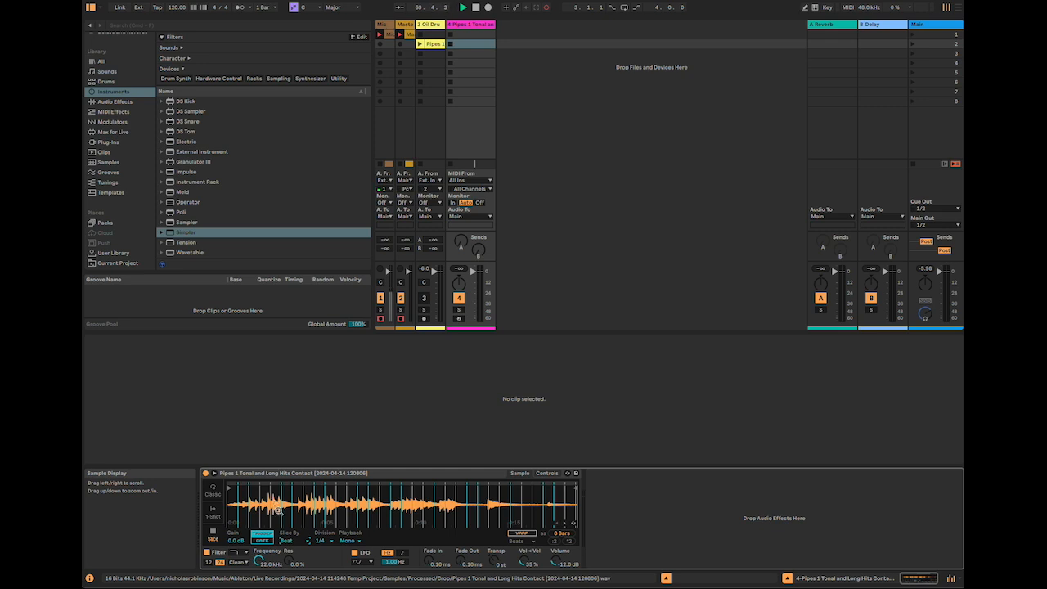
pyautogui.click(290, 541)
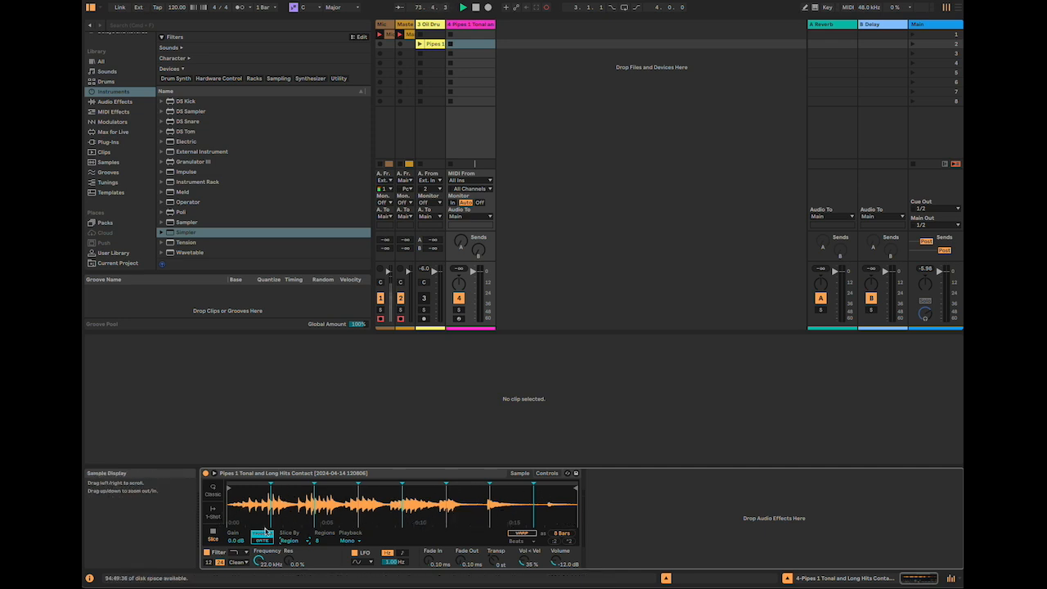
pyautogui.click(293, 539)
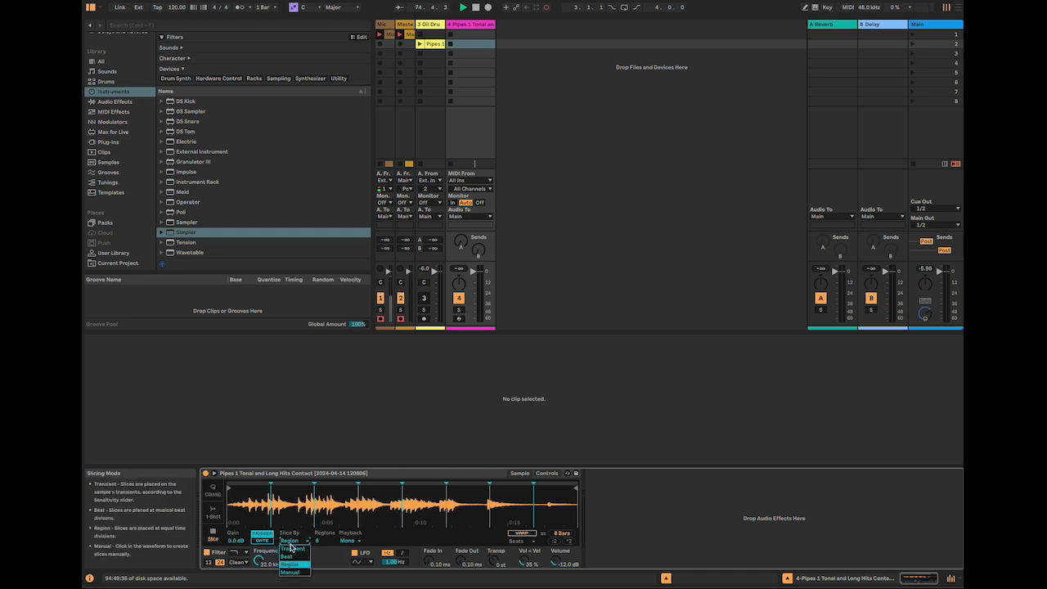
pyautogui.click(292, 571)
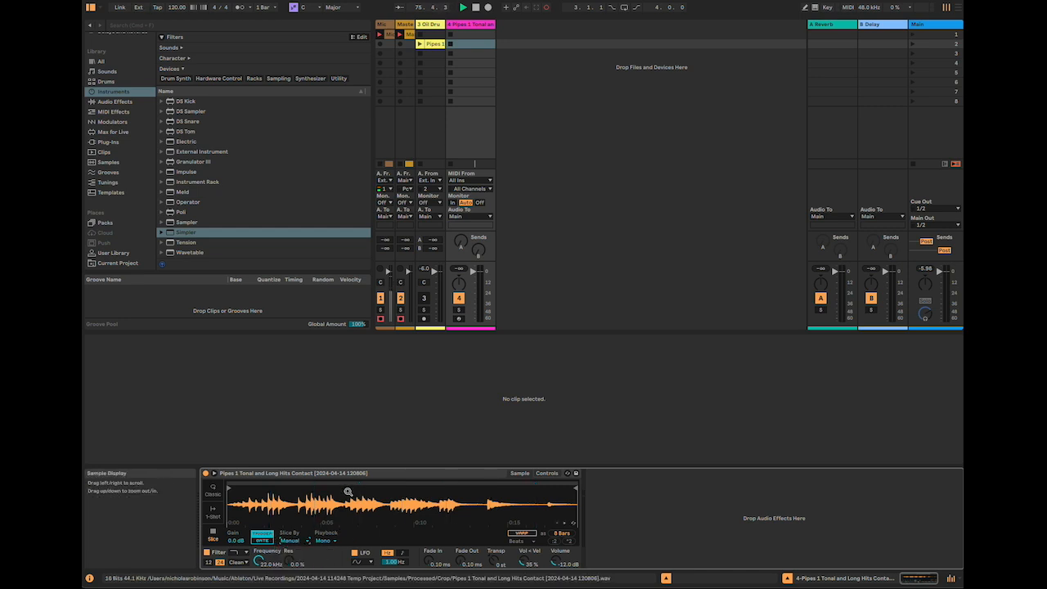
pyautogui.click(294, 540)
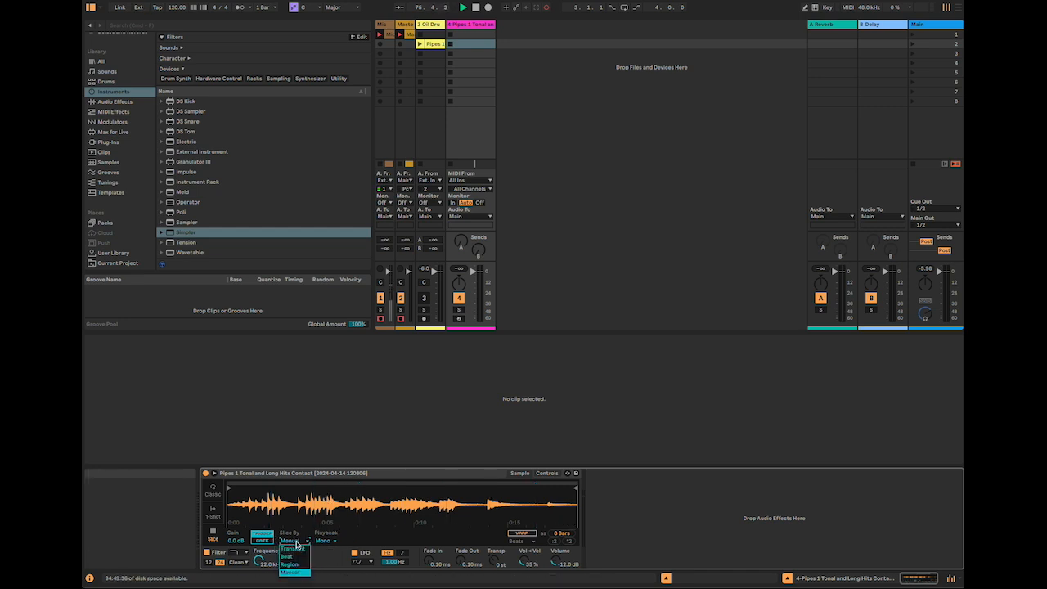
pyautogui.click(287, 547)
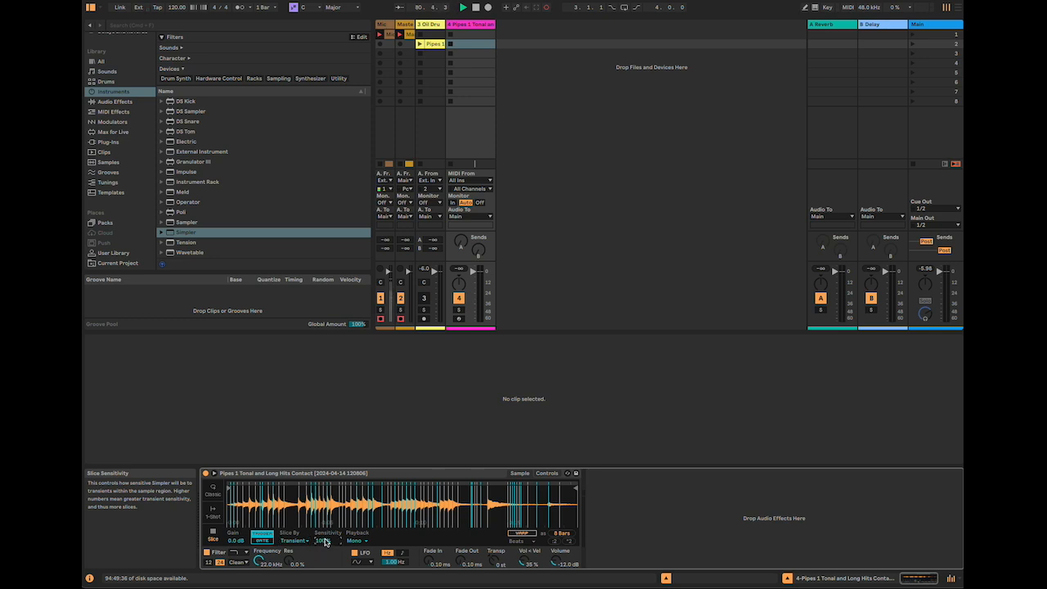
# Drag Simpler's transient Sensitivity up, then lower it slightly for fewer slices.
pyautogui.moveTo(326, 540); pyautogui.dragTo(326, 524)
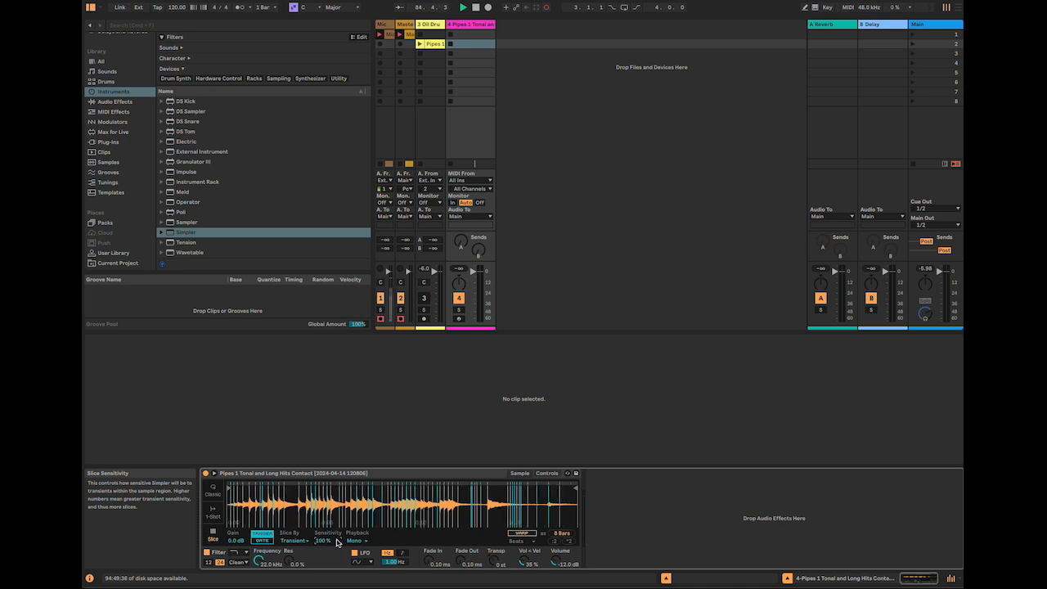
pyautogui.moveTo(327, 539); pyautogui.dragTo(327, 541)
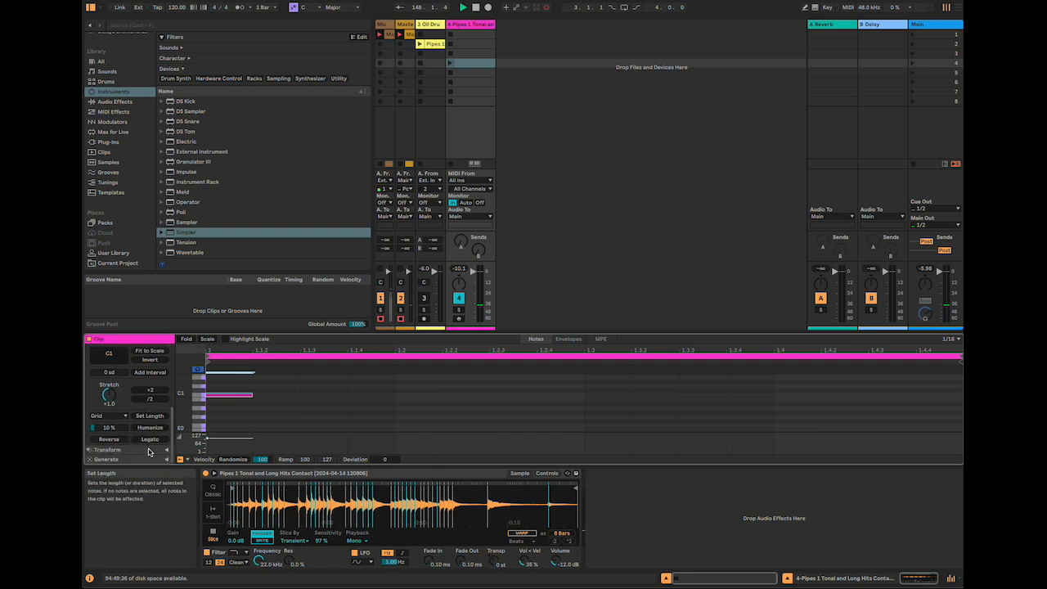
# Use Set Length to stretch the note across the whole MIDI clip.
pyautogui.click(150, 439)
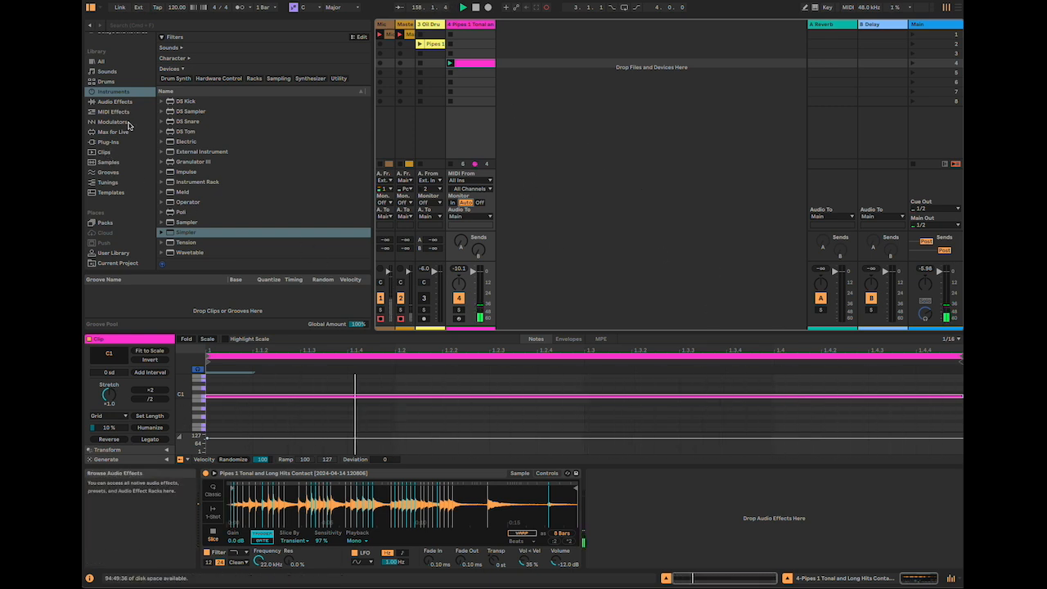
# Load the Arpeggiator from MIDI Effects onto the pipes track.
pyautogui.click(114, 111)
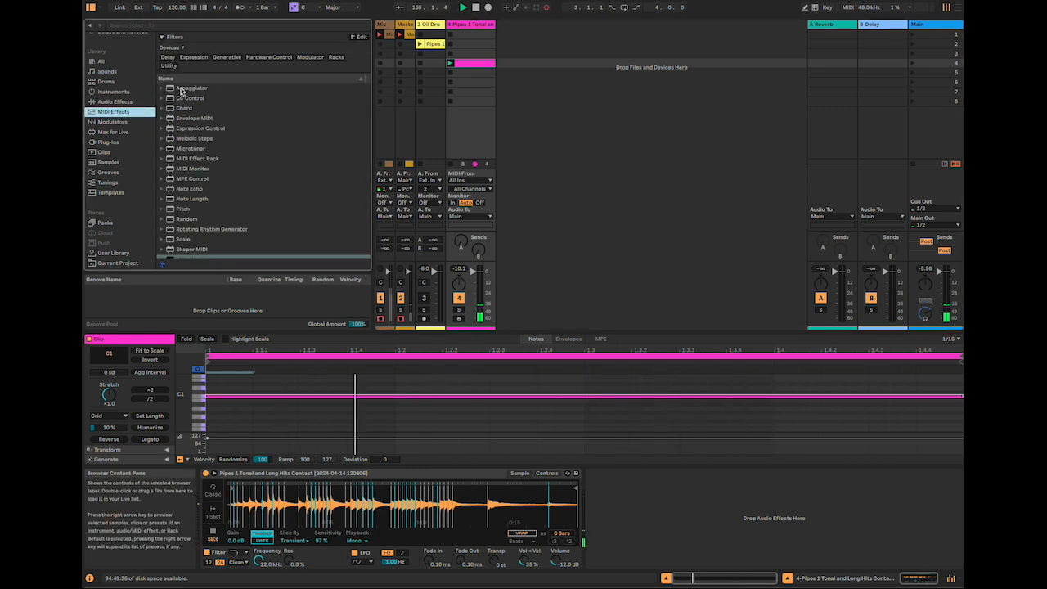
pyautogui.doubleClick(191, 87)
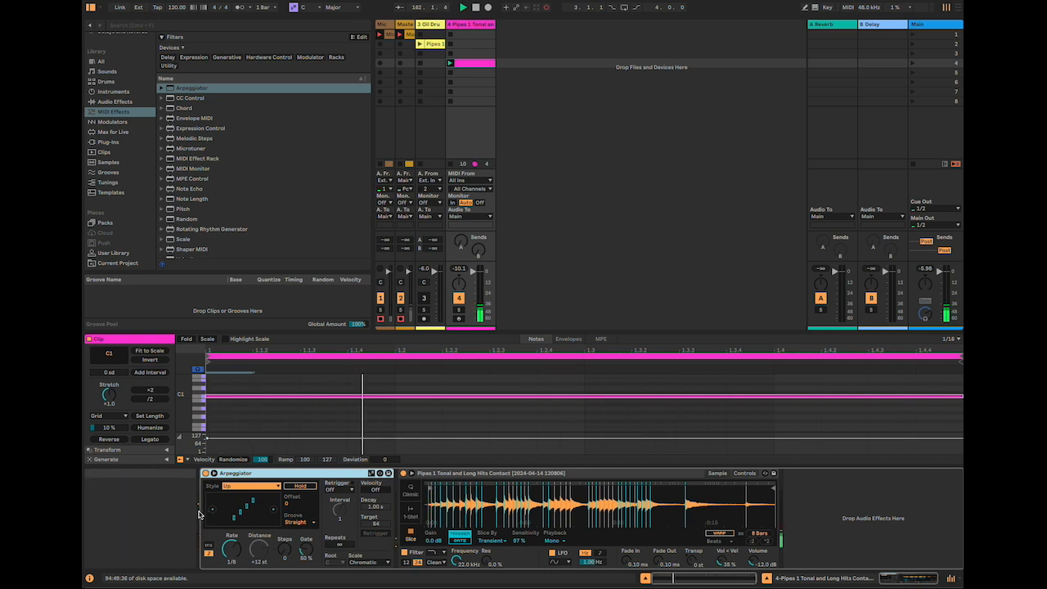
pyautogui.moveTo(230, 552)
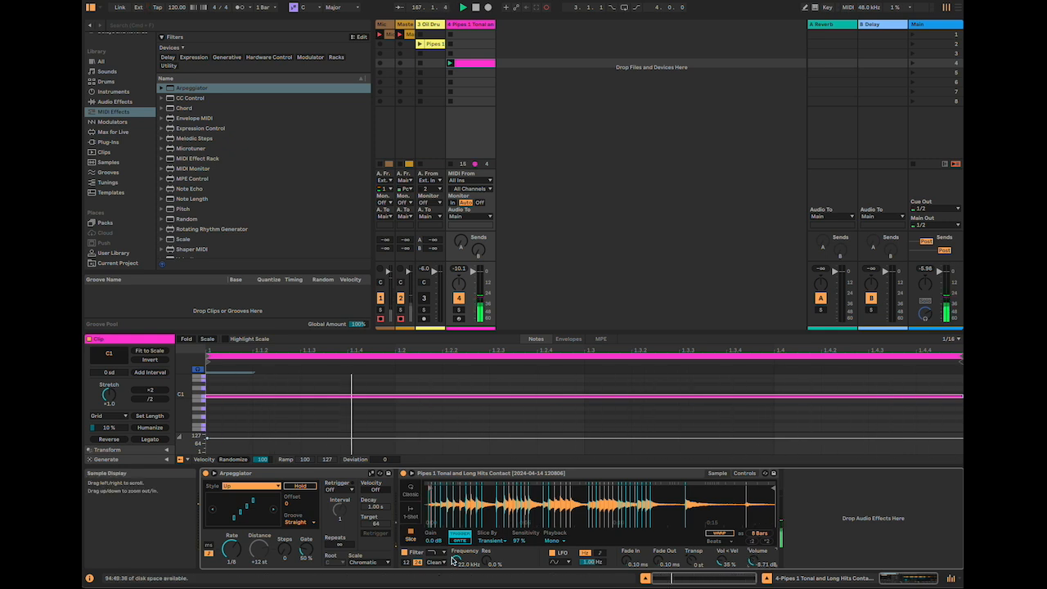
pyautogui.moveTo(231, 549)
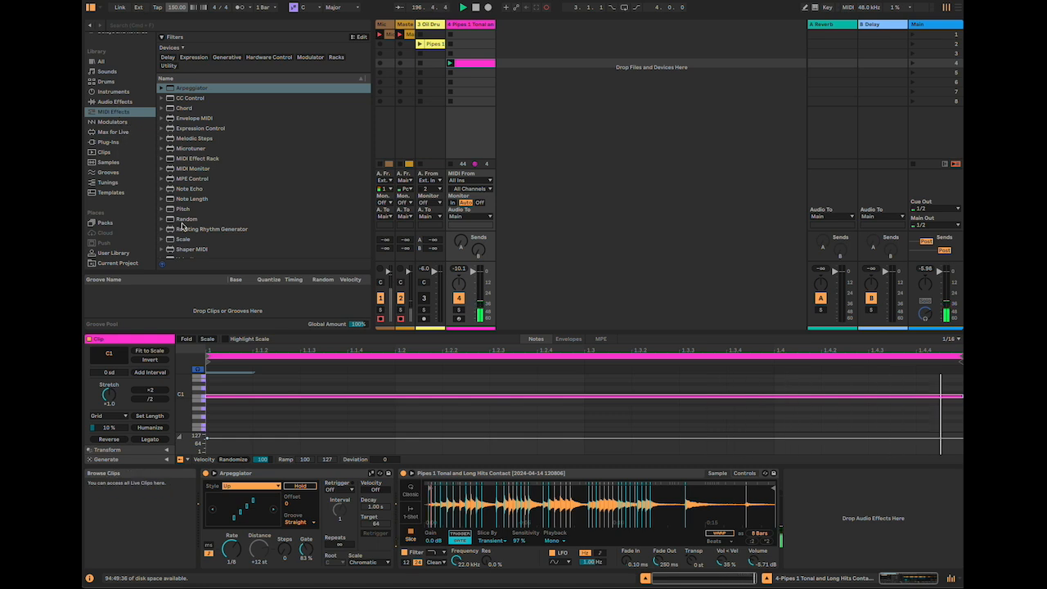
# Add the Velocity MIDI effect and show Simpler's filter and envelope settings.
pyautogui.click(191, 87)
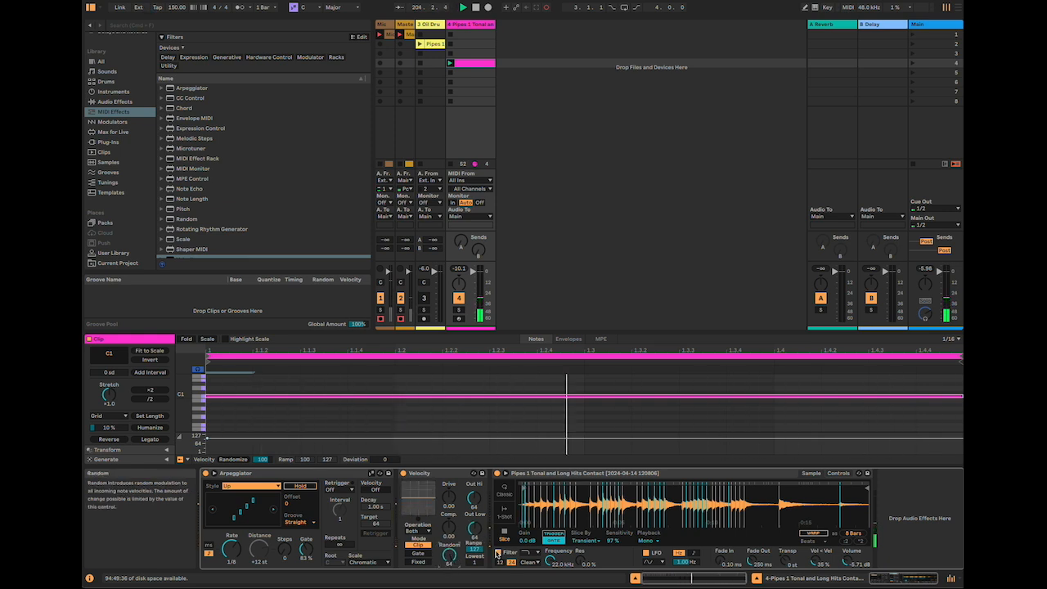
pyautogui.click(837, 472)
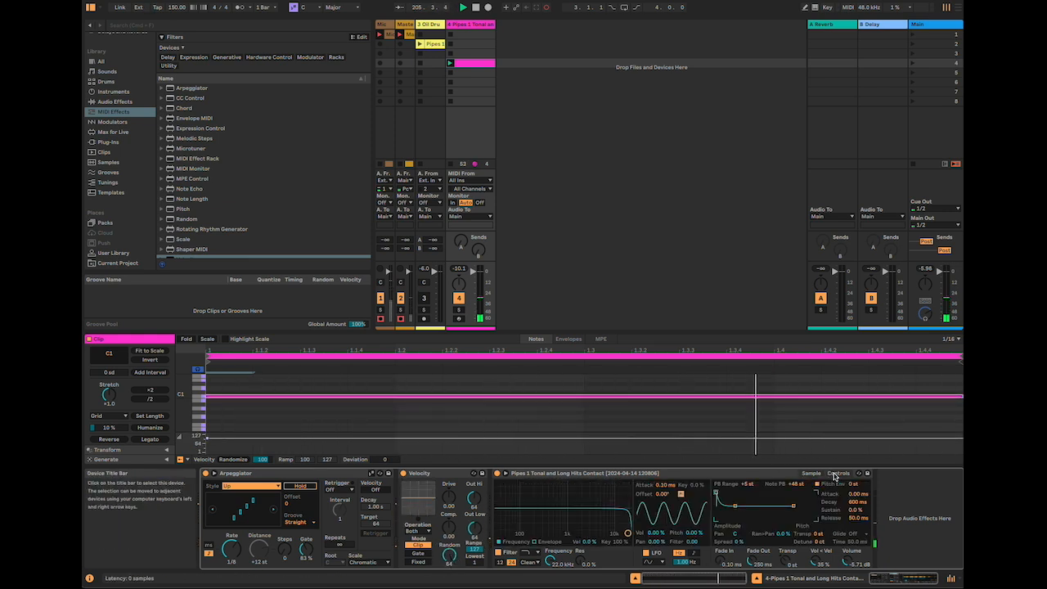
pyautogui.click(837, 472)
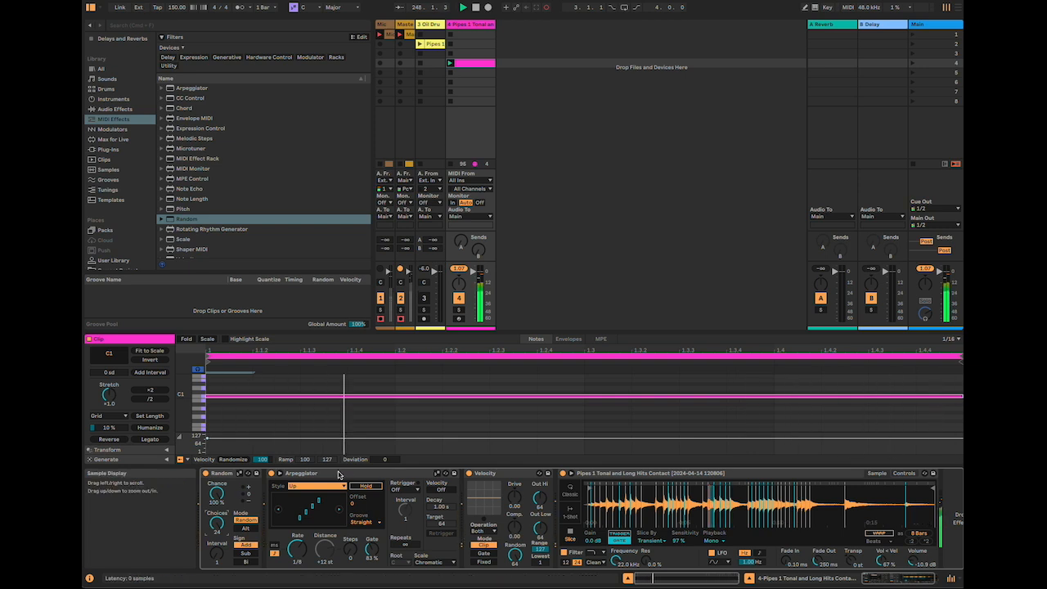
# Set Random to 18 bipolar choices, move the note to C2, add a Limiter.
pyautogui.click(187, 218)
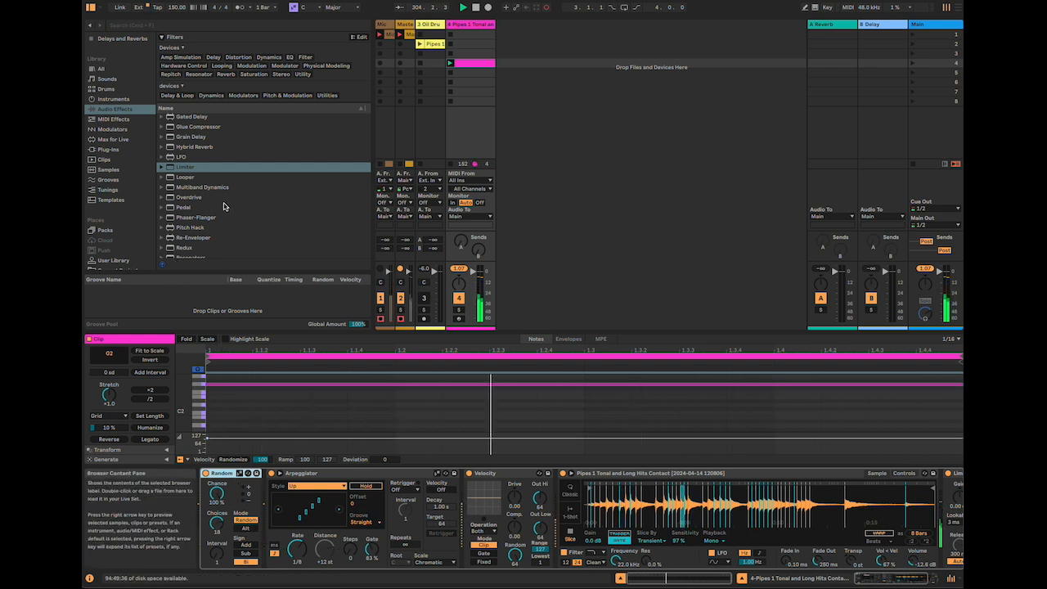
# Insert a MIDI Effect Rack before the Arpeggiator with a Random chain.
pyautogui.click(114, 118)
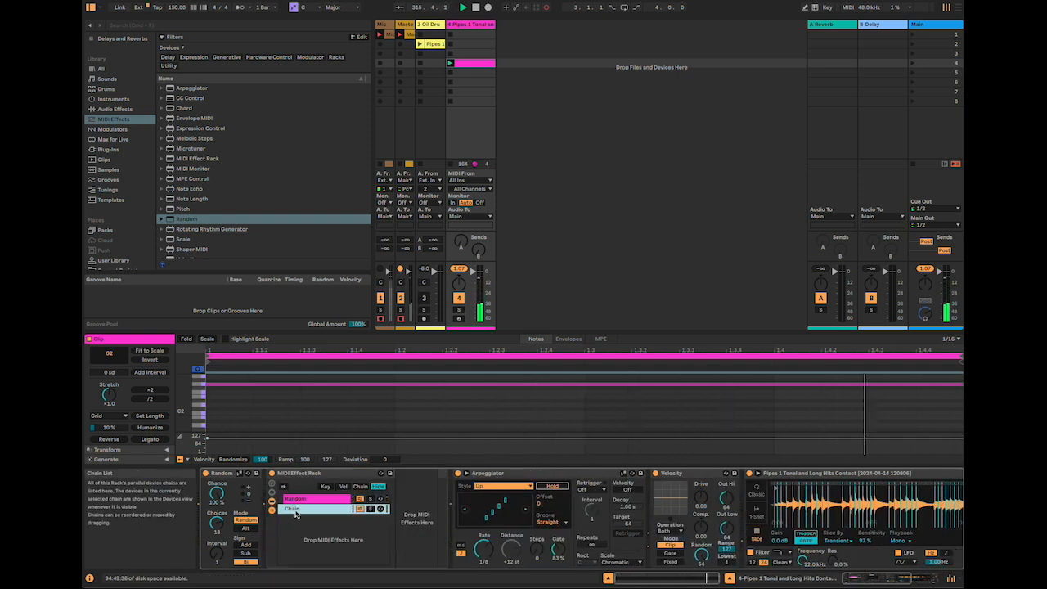
# Duplicate Random chains, set Arpeggiator Gate to 124% and Simpler Playback to Poly.
pyautogui.click(295, 499)
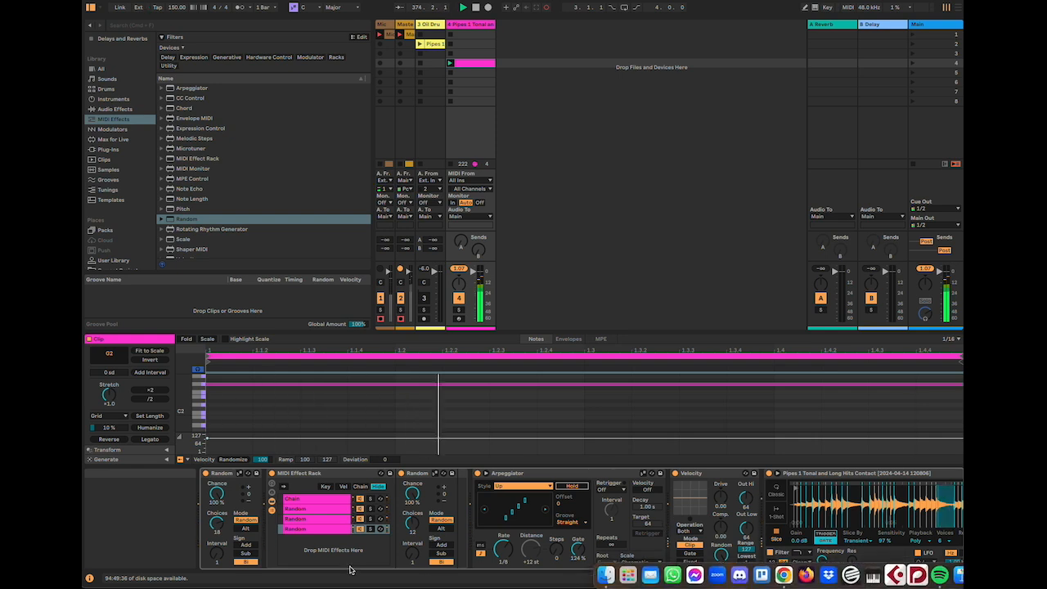
# Choose Converge from the Arpeggiator Style dropdown.
pyautogui.click(514, 485)
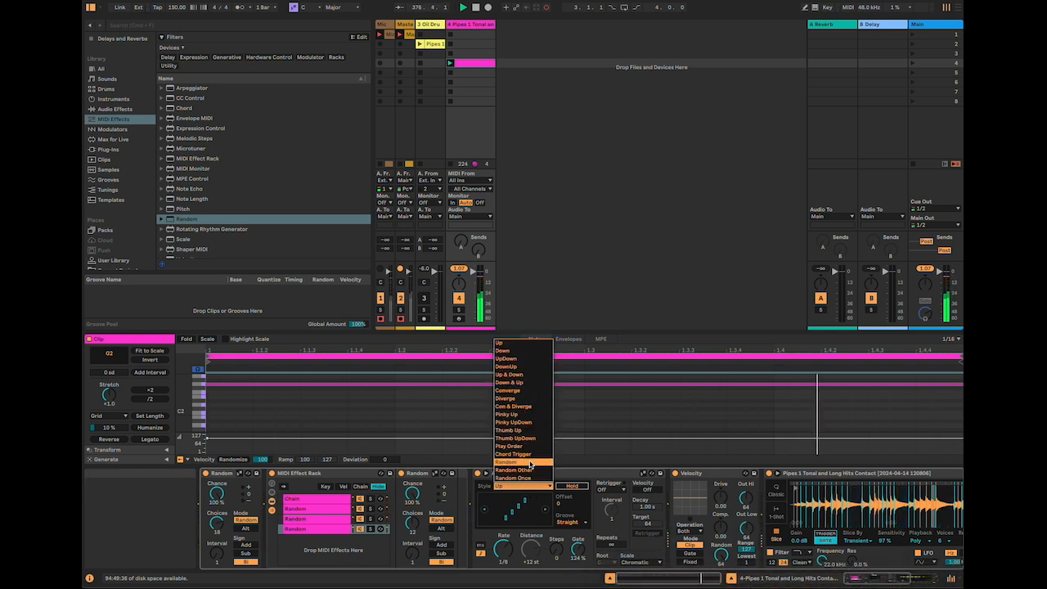
pyautogui.moveTo(504, 390)
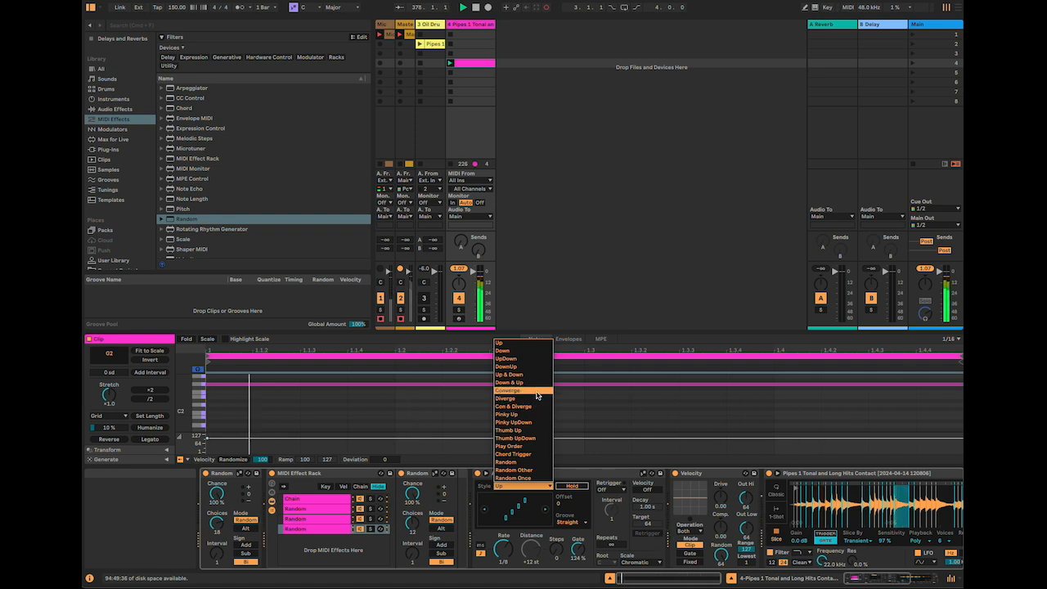
pyautogui.click(505, 390)
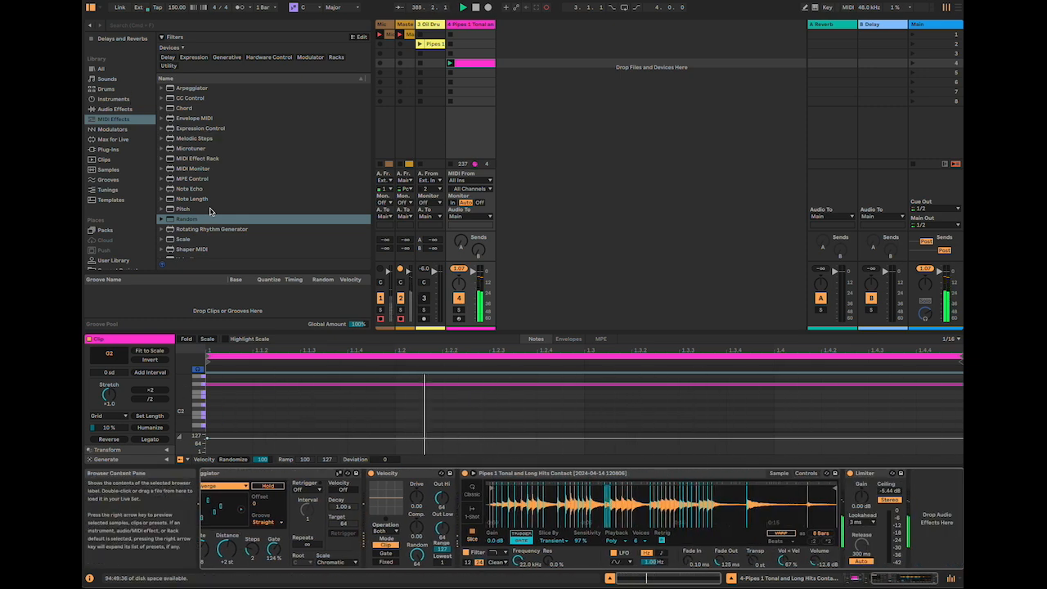
# Show the Audio Effects category in the Library browser.
pyautogui.click(114, 109)
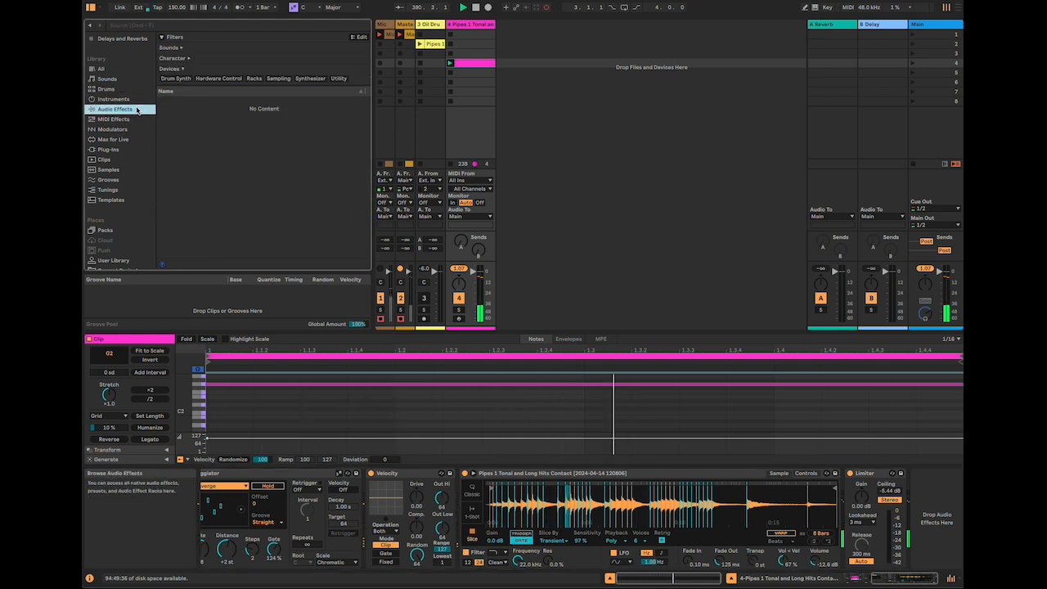